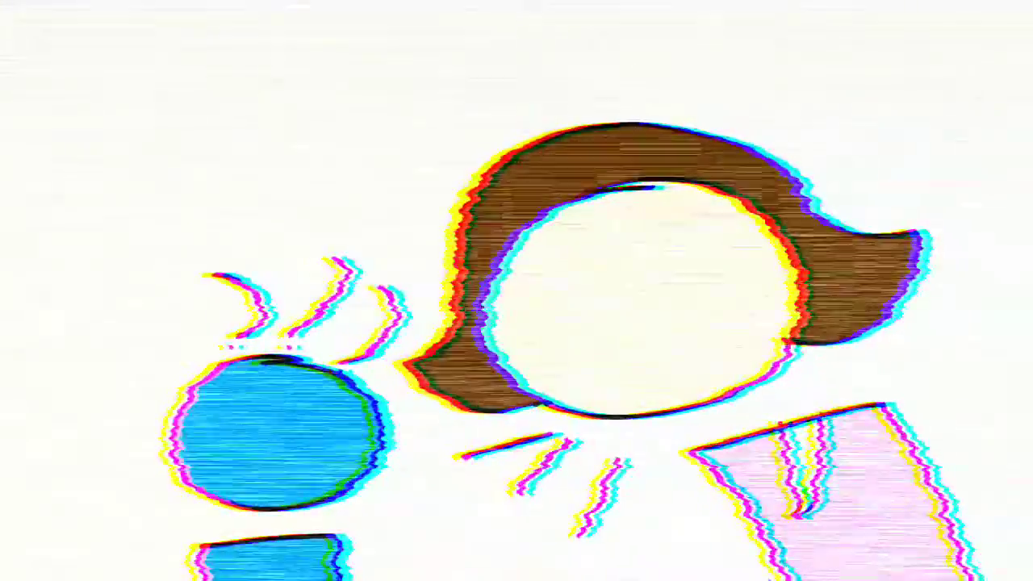
{"action": "scroll", "scroll_direction": "down", "scroll_amount": 3}
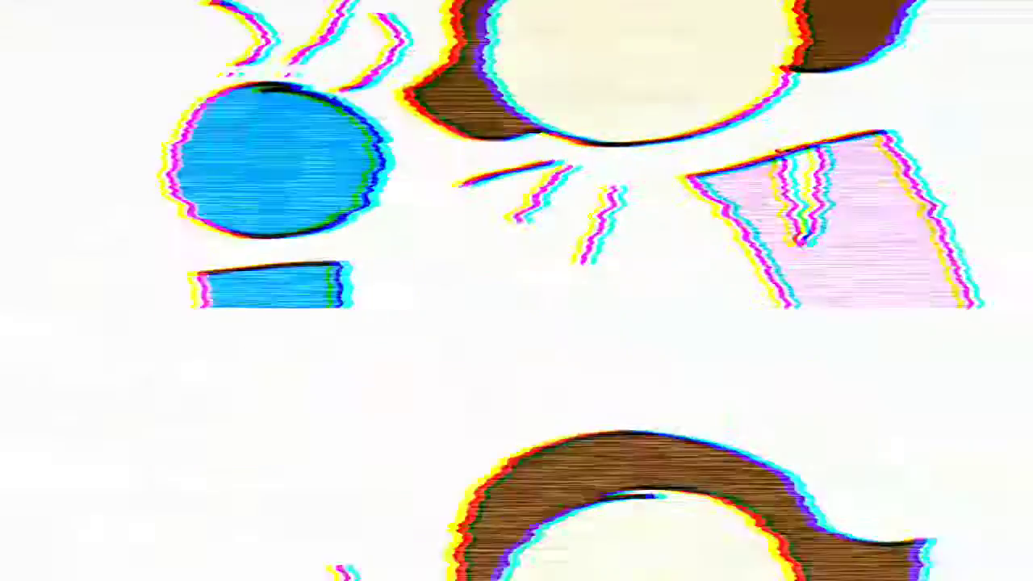